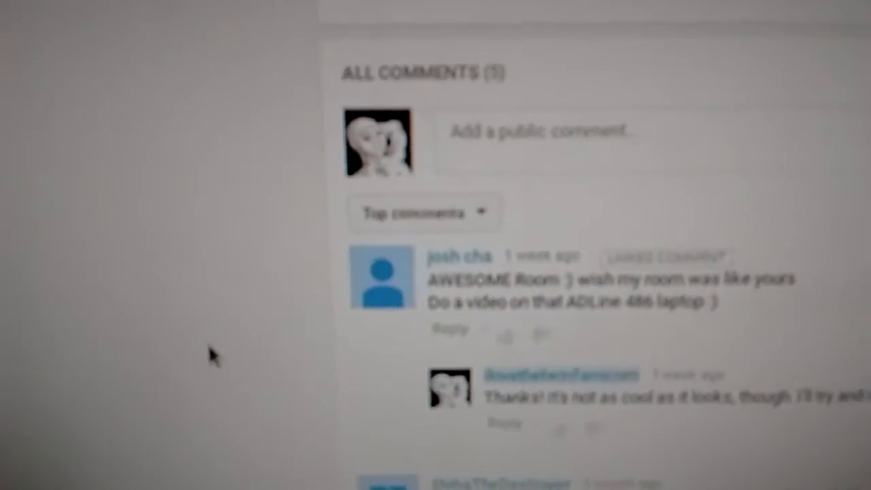
{"action": "scroll", "scroll_direction": "up", "scroll_amount": 3}
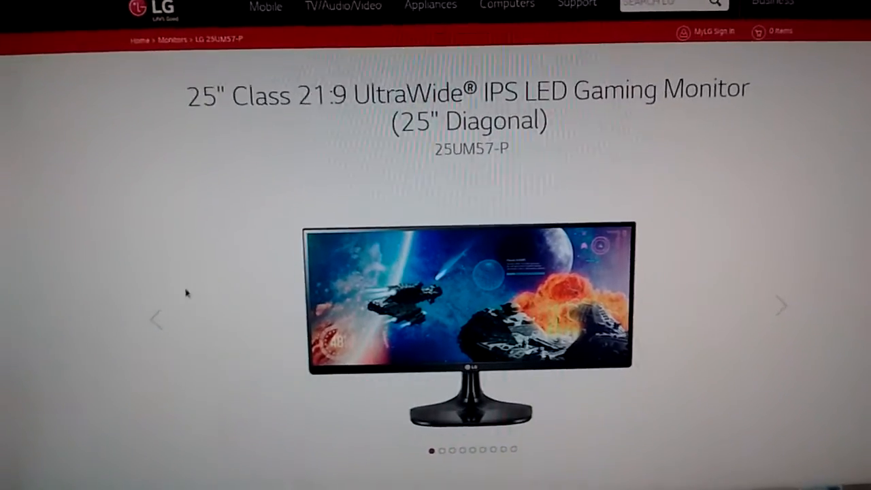
{"action": "scroll", "scroll_direction": "down", "scroll_amount": 3}
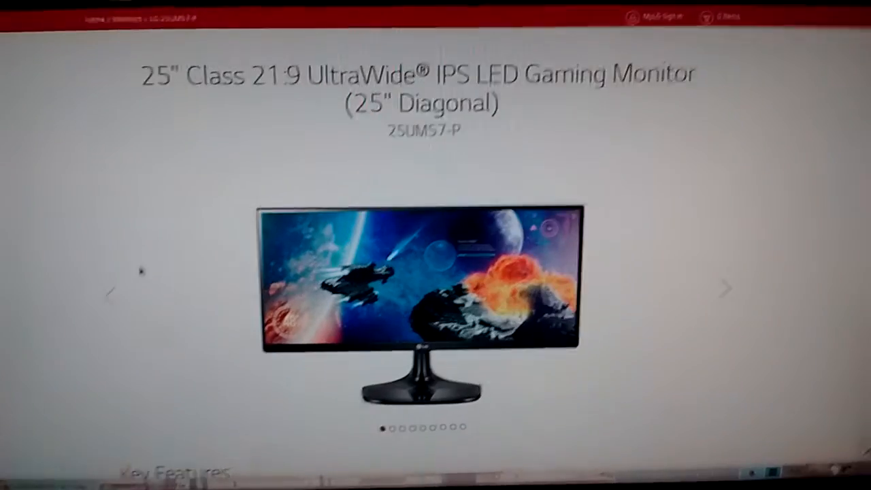
{"action": "scroll", "scroll_direction": "down", "scroll_amount": 3}
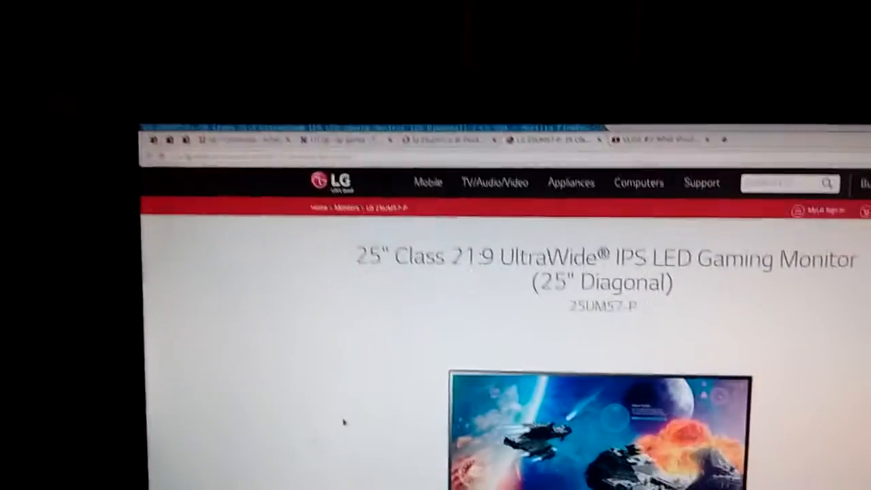
{"action": "scroll", "scroll_direction": "down", "scroll_amount": 3}
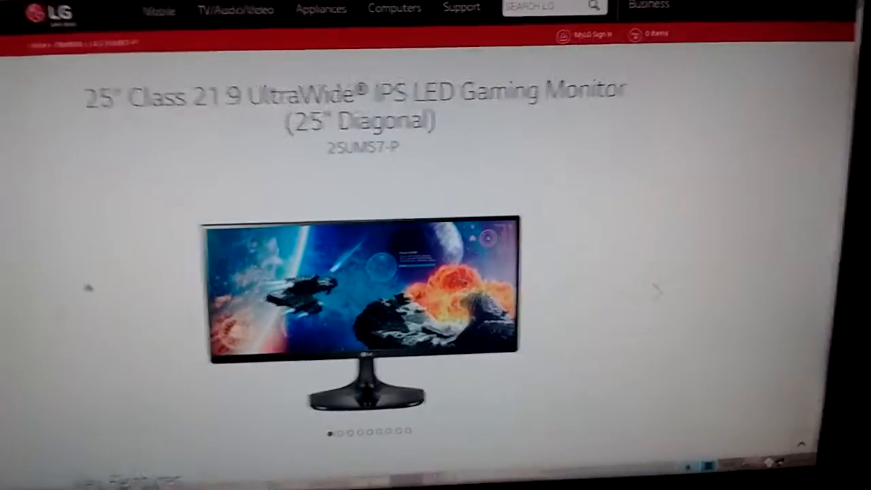
{"action": "scroll", "scroll_direction": "down", "scroll_amount": 3}
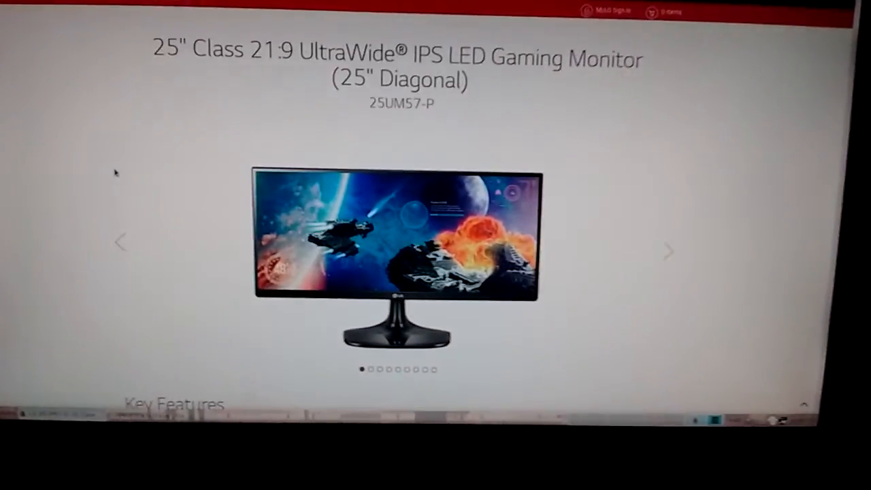
{"action": "scroll", "scroll_direction": "down", "scroll_amount": 3}
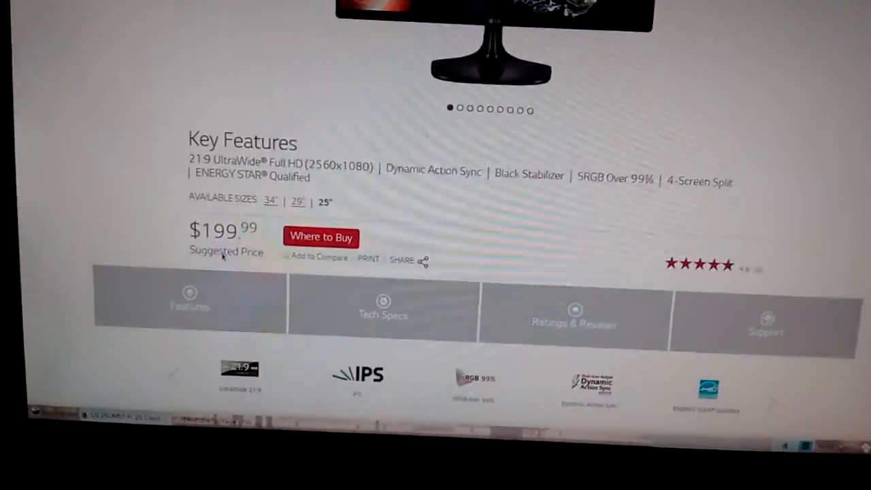